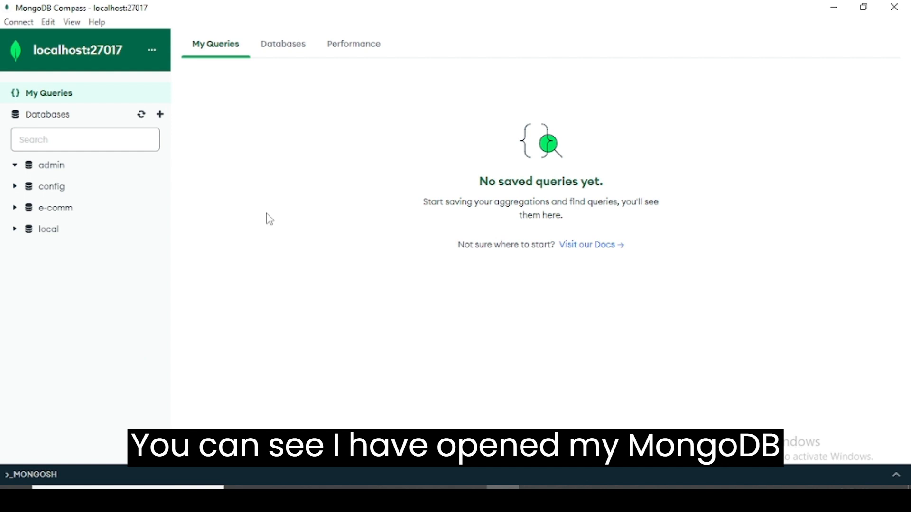
mouse_move(61, 167)
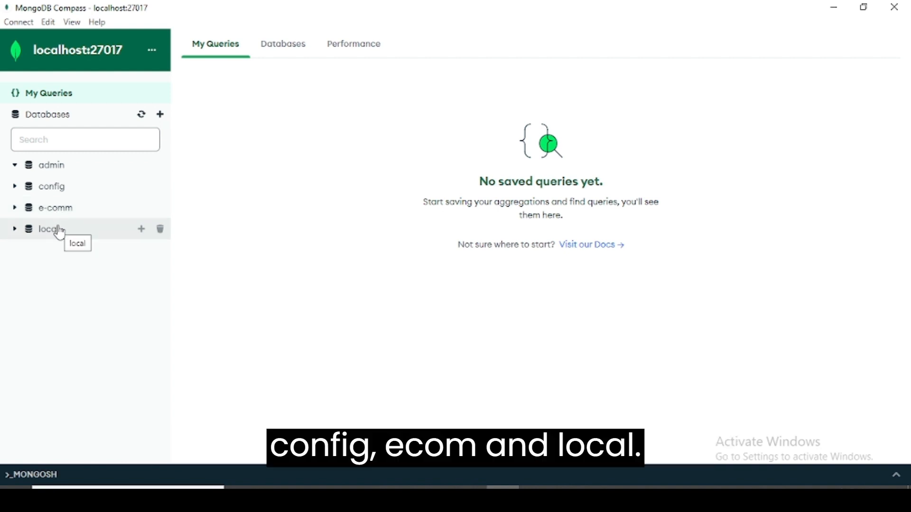
mouse_move(226, 226)
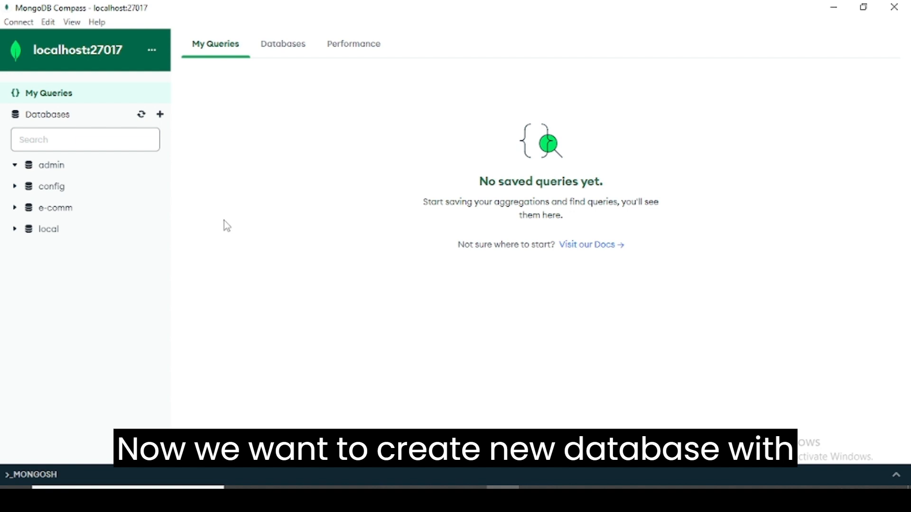
mouse_move(160, 114)
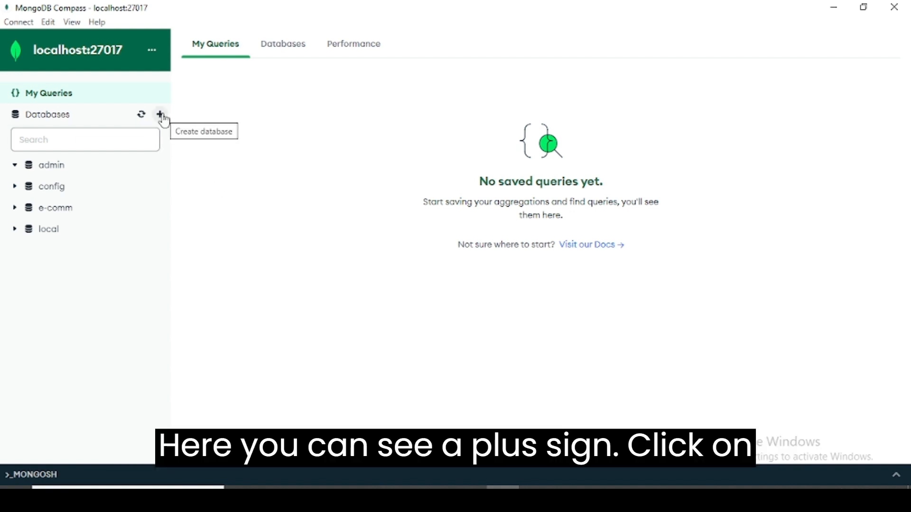
Step: Create database 'my-db' with a collection named 'users' from the Databases + form
left_click(160, 114)
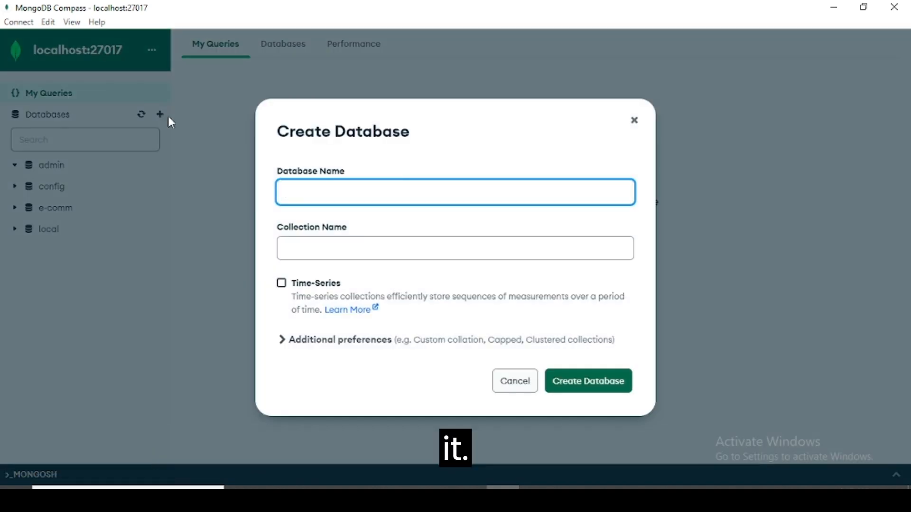
mouse_move(382, 176)
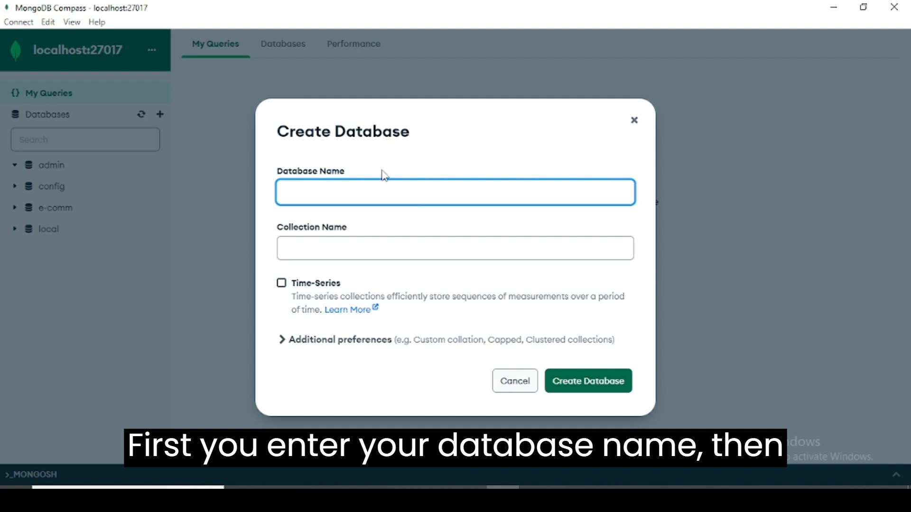
type("my-db")
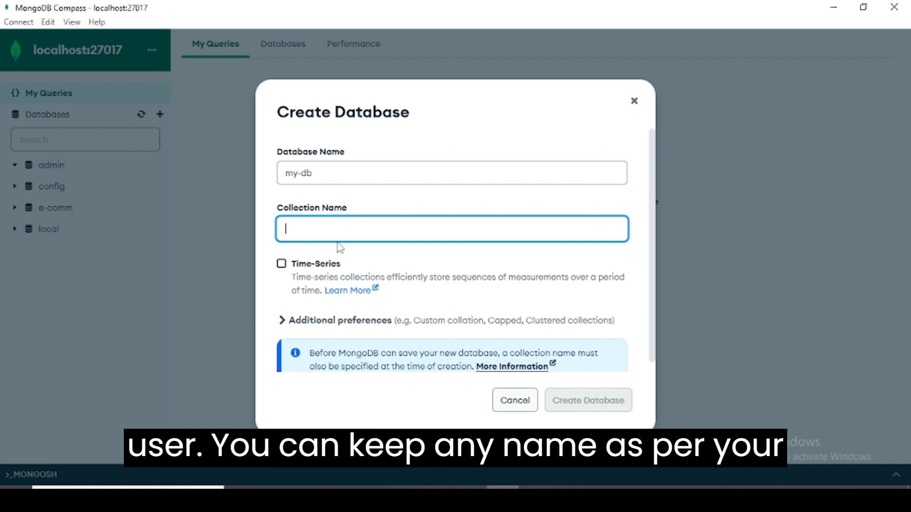
type("users")
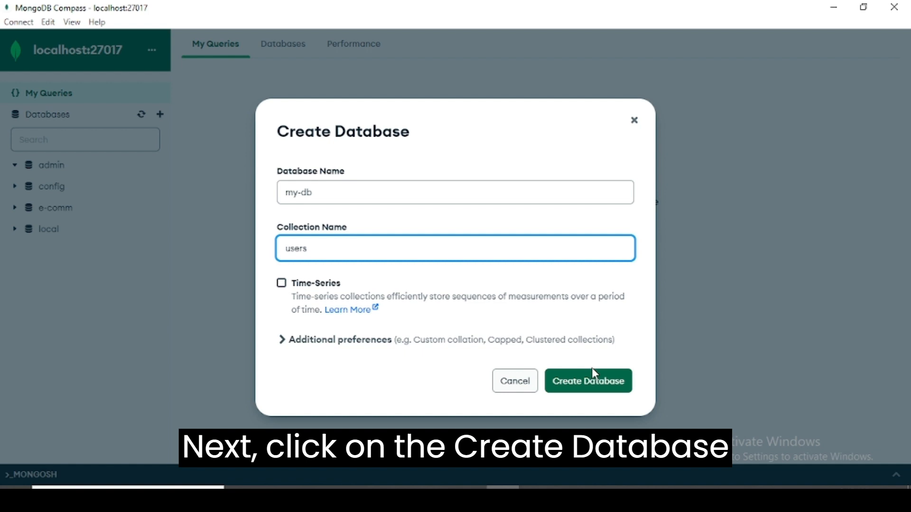
left_click(589, 381)
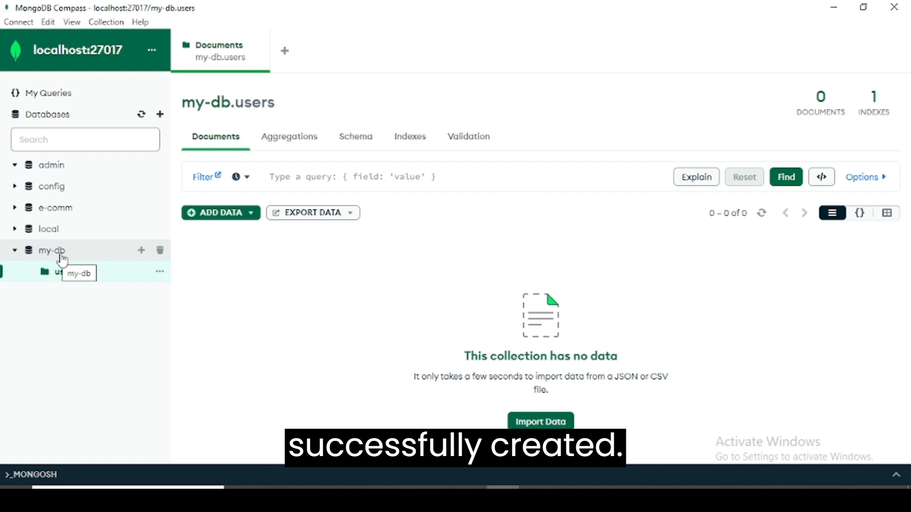
mouse_move(242, 224)
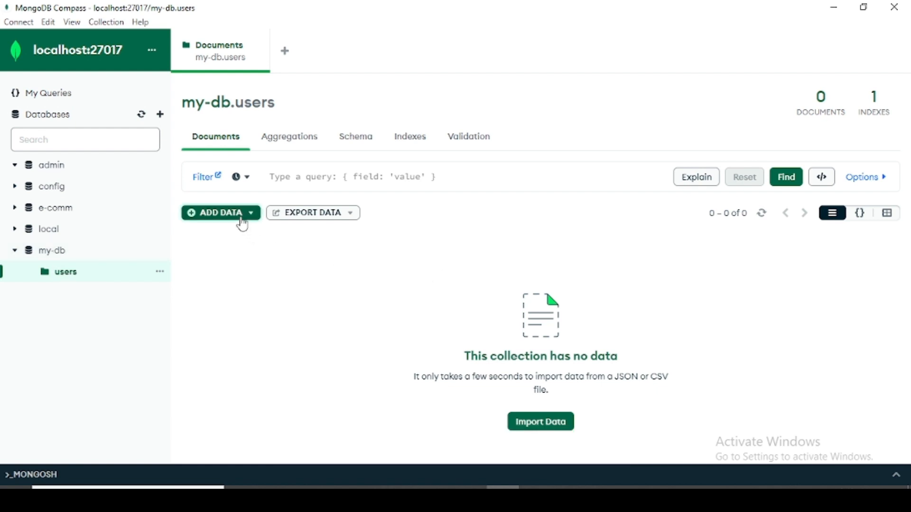
Step: Choose Insert document from the ADD DATA menu of my-db.users
left_click(221, 213)
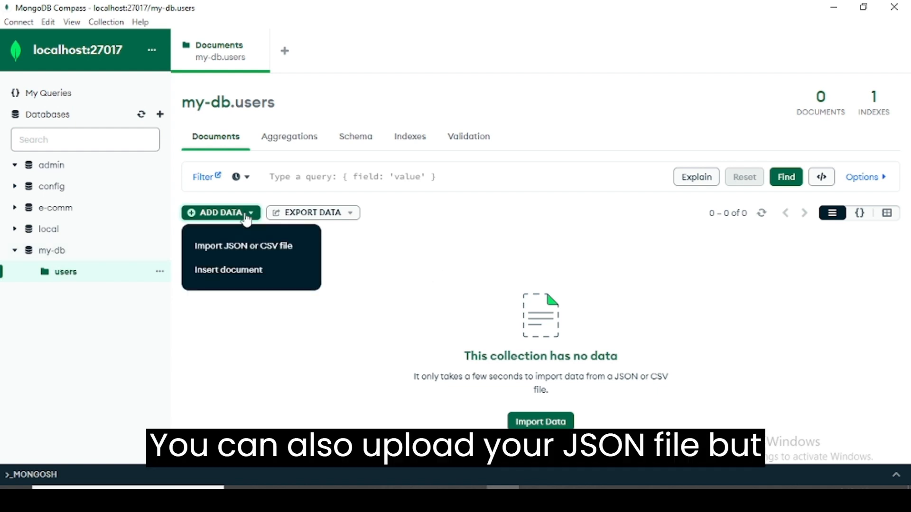
mouse_move(232, 253)
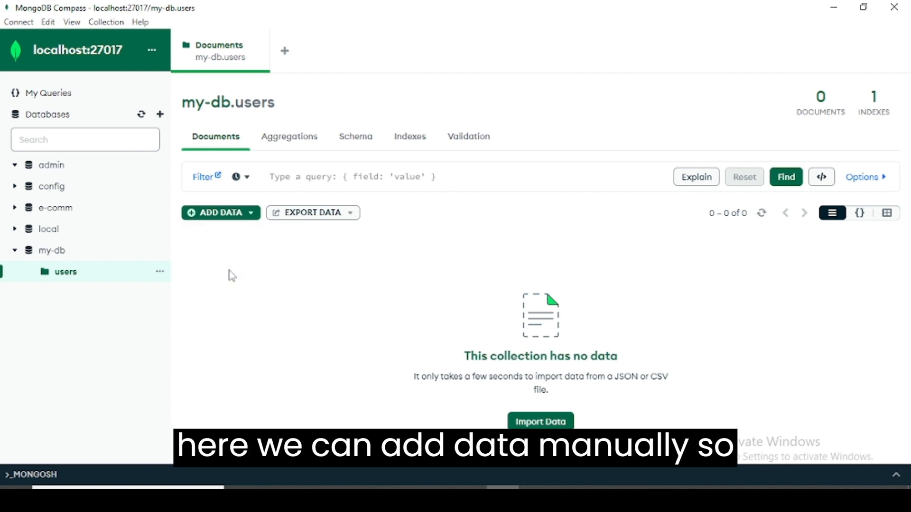
left_click(220, 213)
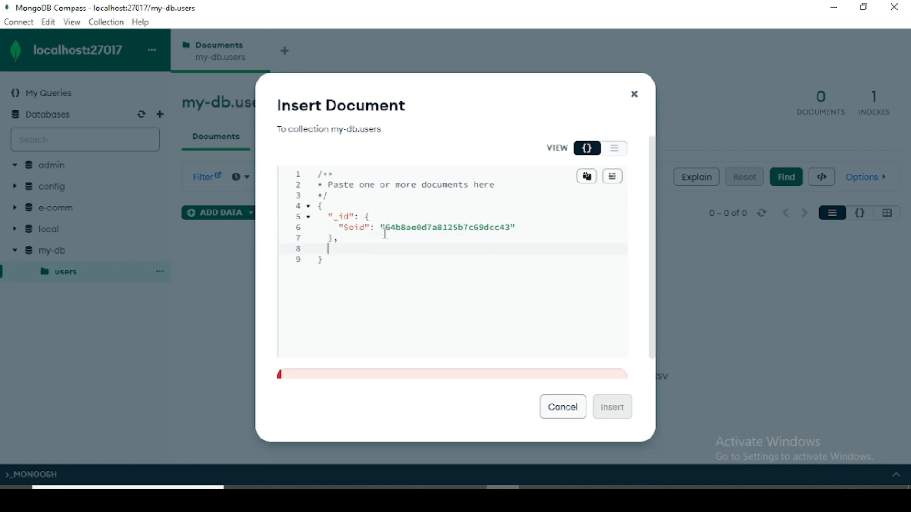
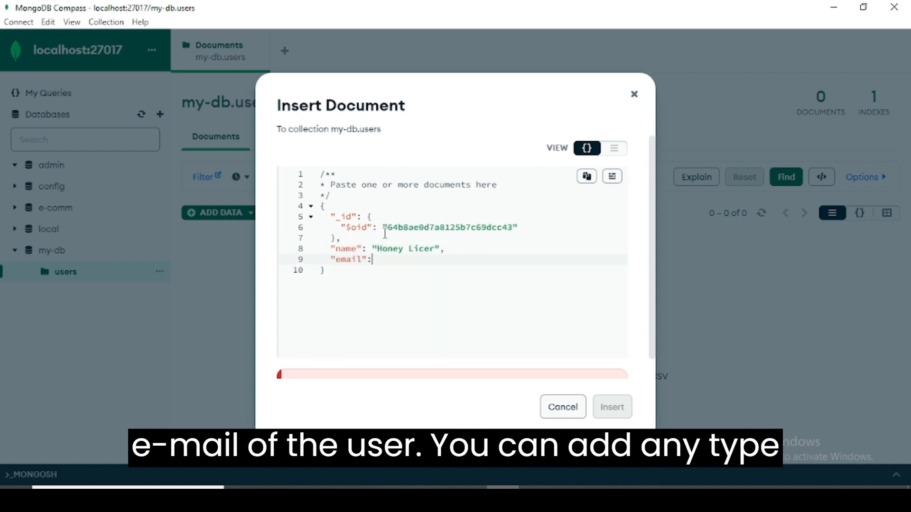
type("honey")
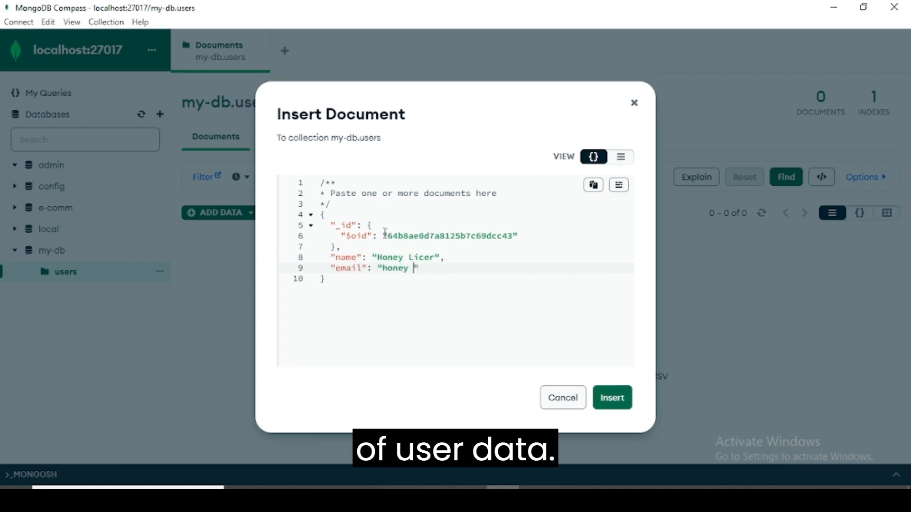
type("@example.com")
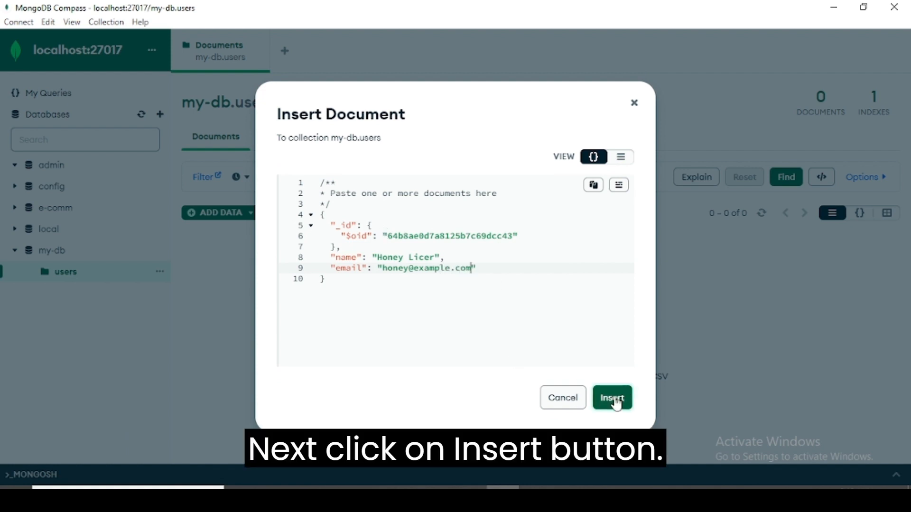
left_click(613, 398)
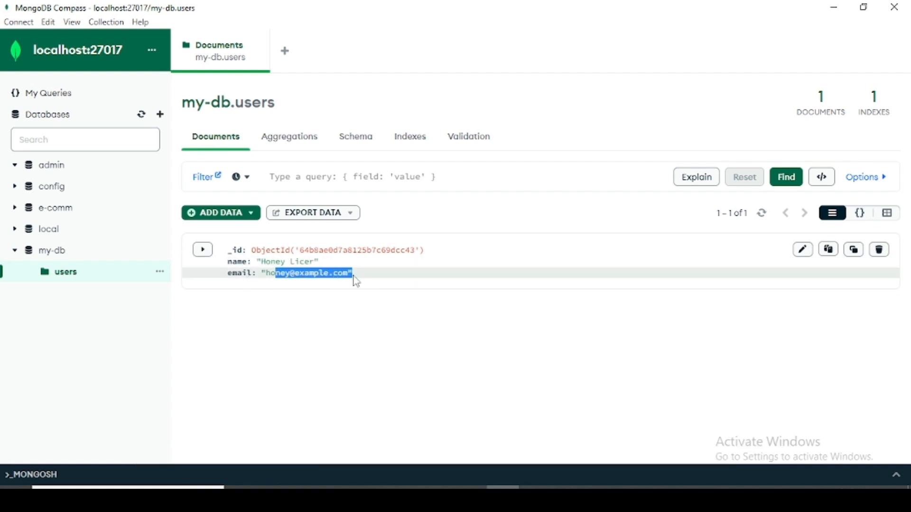
left_click(887, 213)
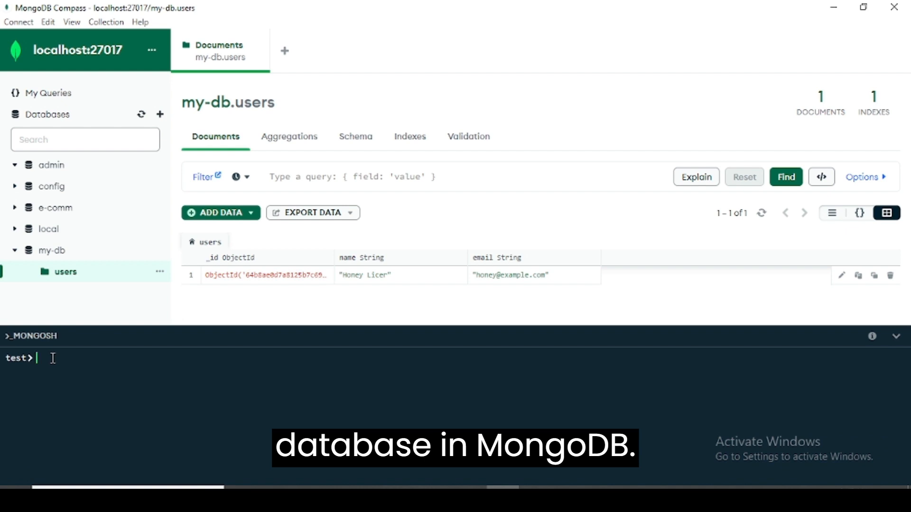
Step: In mongosh, run 'use my_database' and create the 'customer' collection, then reload the database list
type("use my_da")
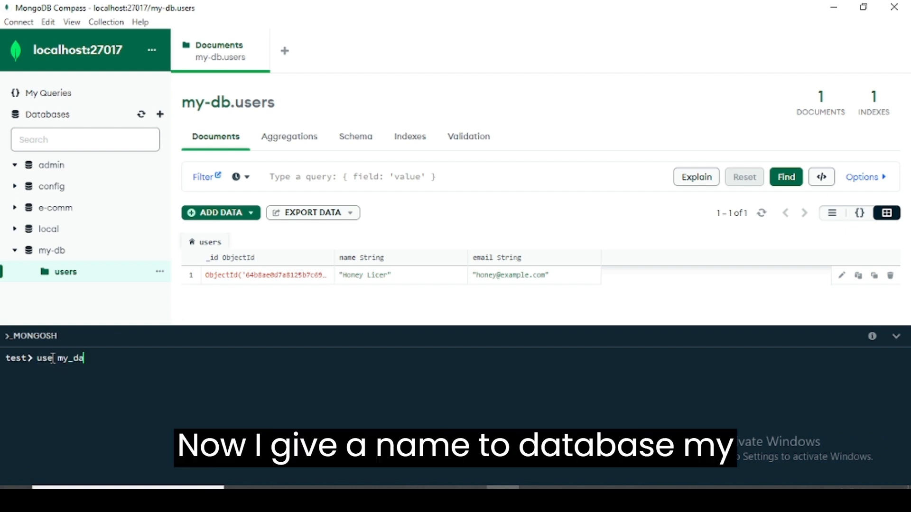
type("tabase")
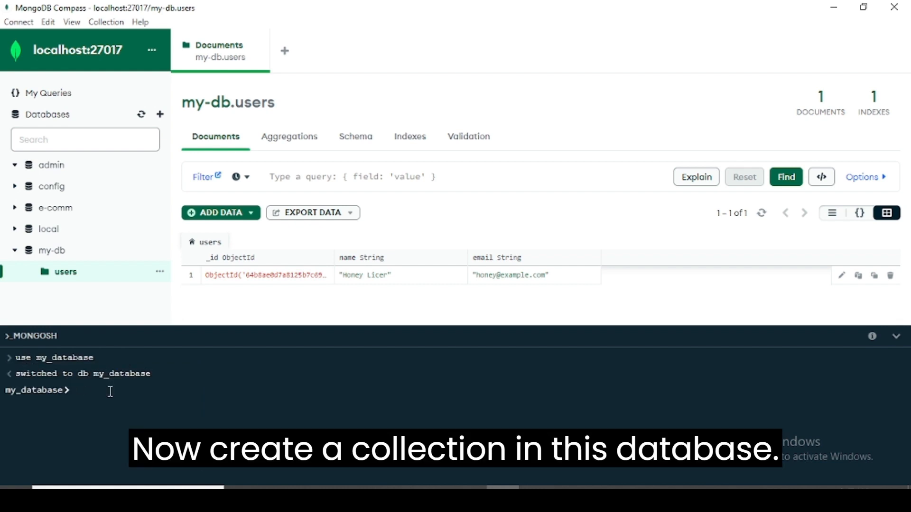
type("db")
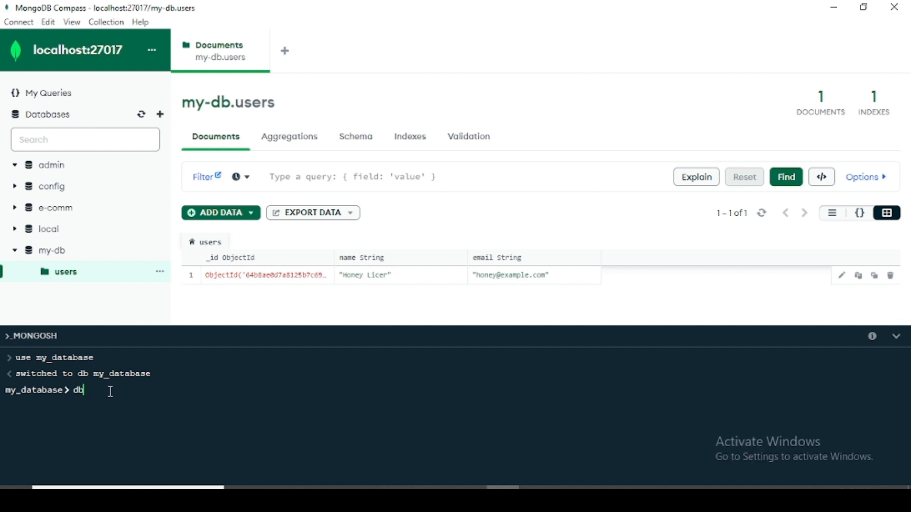
type(".createCollection(\"")
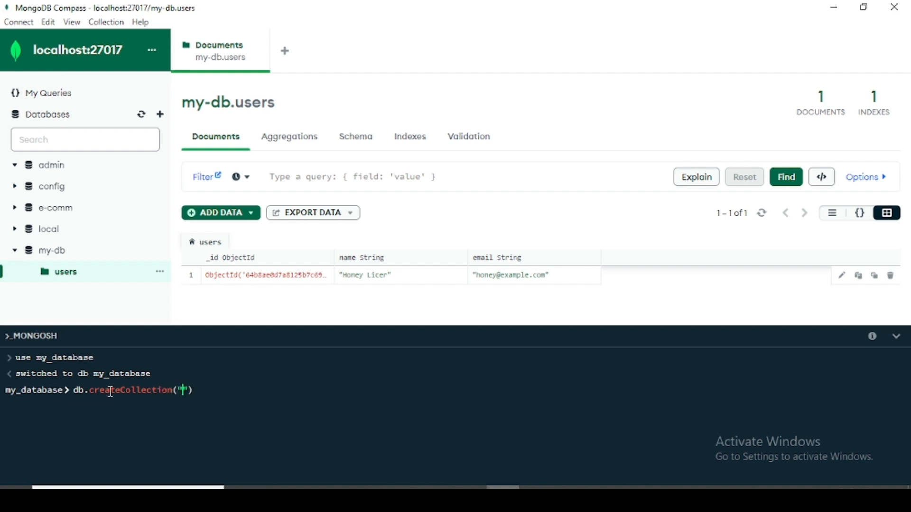
type("customer")
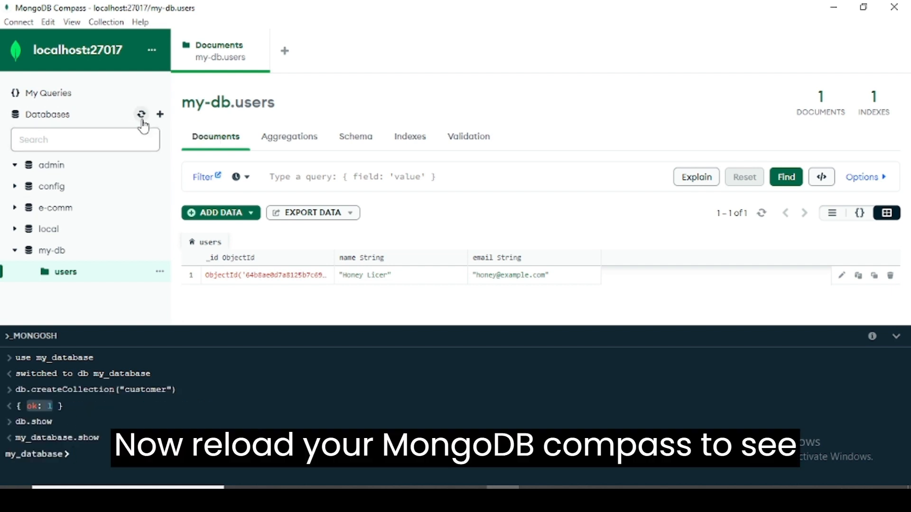
left_click(142, 115)
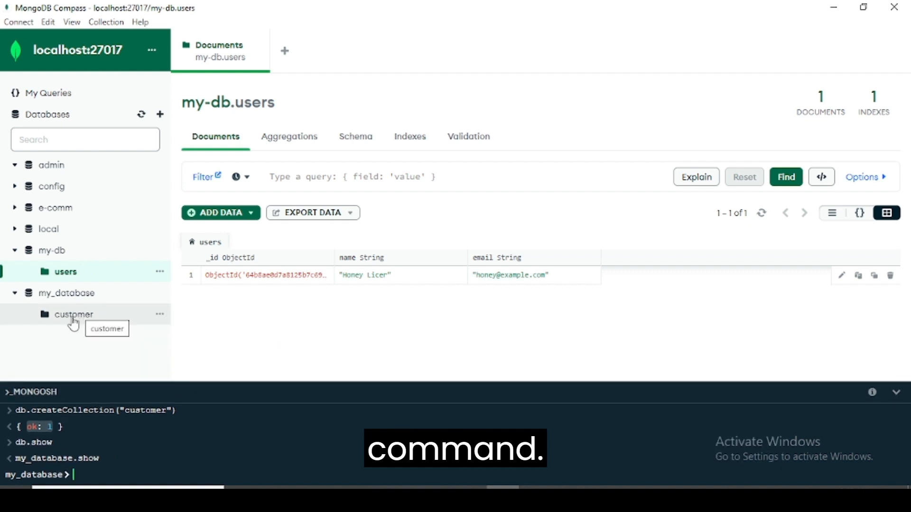
Step: Open the customer collection under my_database in the sidebar
left_click(74, 315)
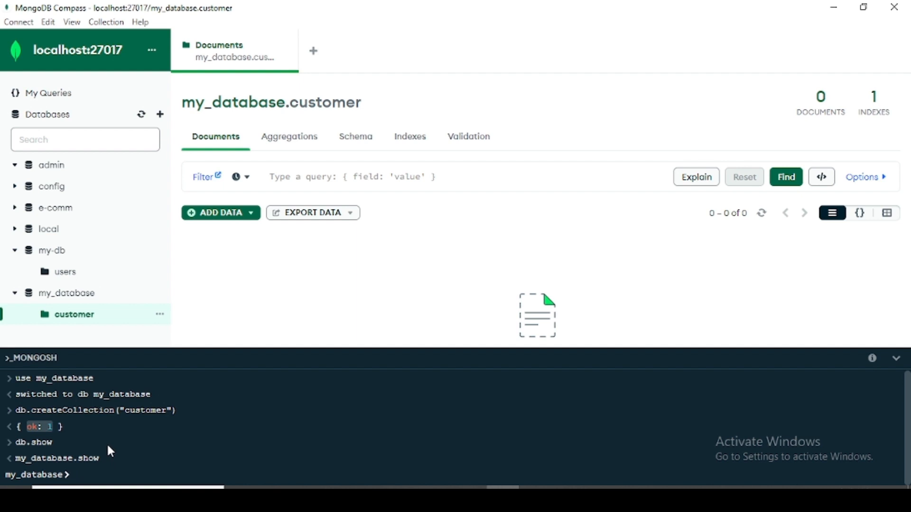
Step: Run db.customer.insertOne with name 'Edward', an email and age 20 in mongosh
type("db")
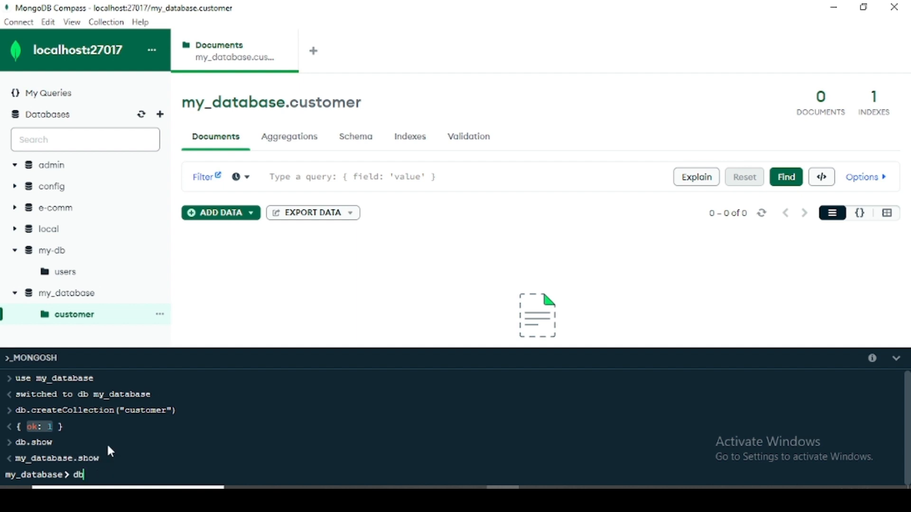
type(".customer.insertOne(")
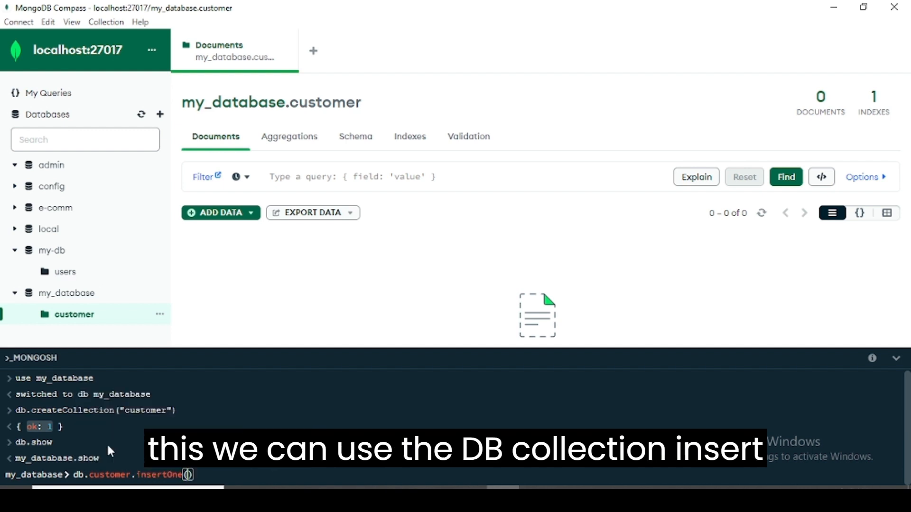
type("name: \"Edward\", email:\"edward@exmaple.com\", }")
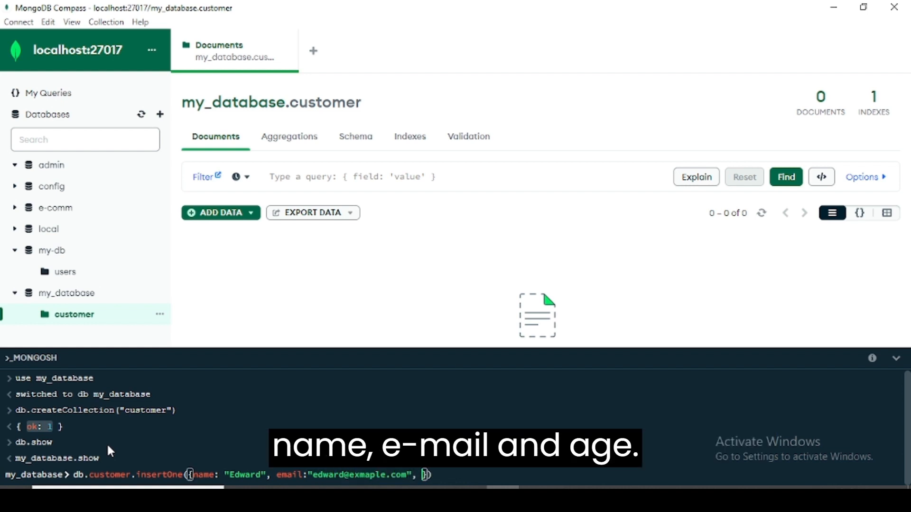
type("age:")
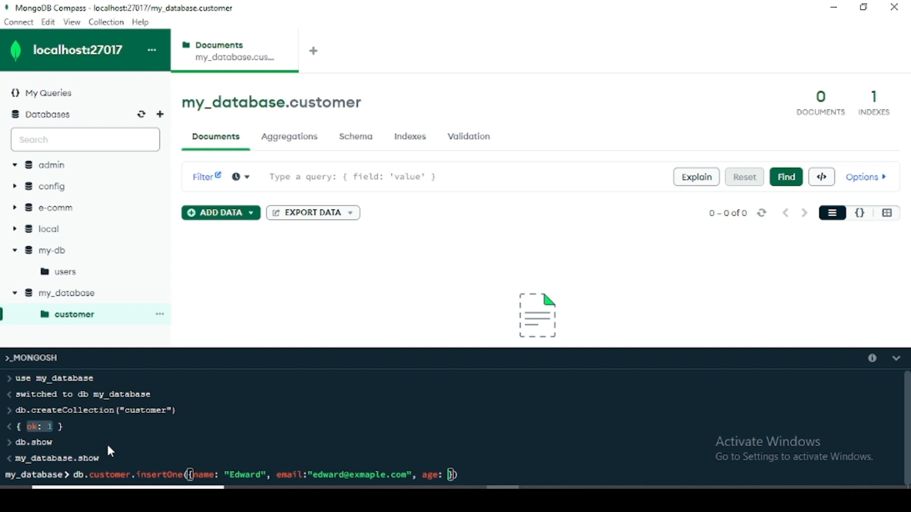
type("20)")
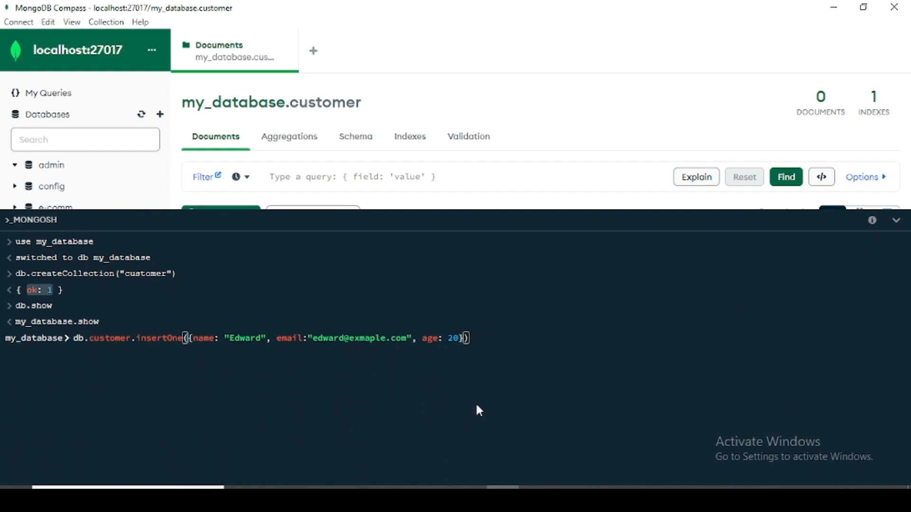
key("Enter")
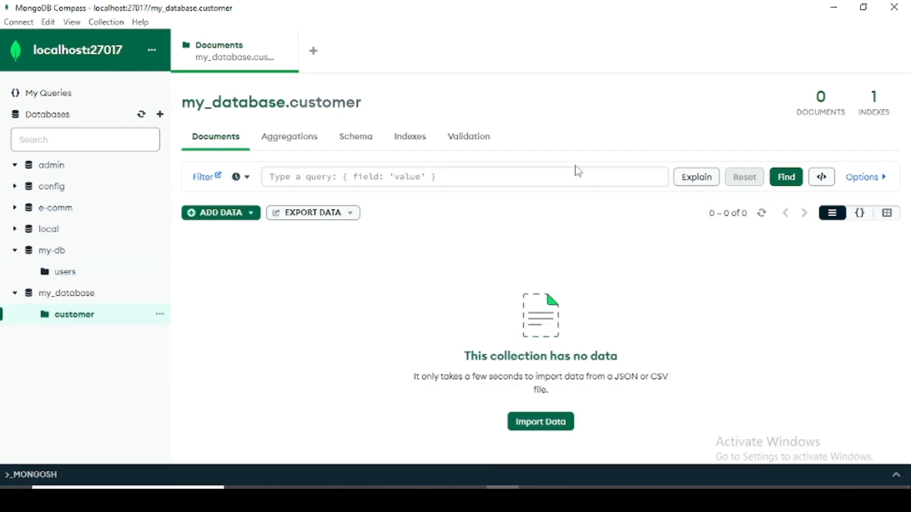
Step: Refresh the customer documents and switch to Table view to see the Edward row
left_click(786, 177)
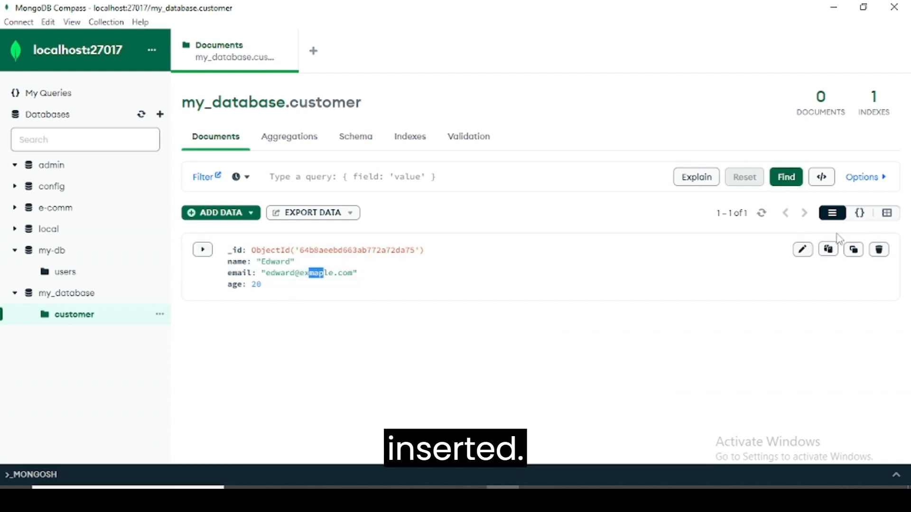
left_click(886, 212)
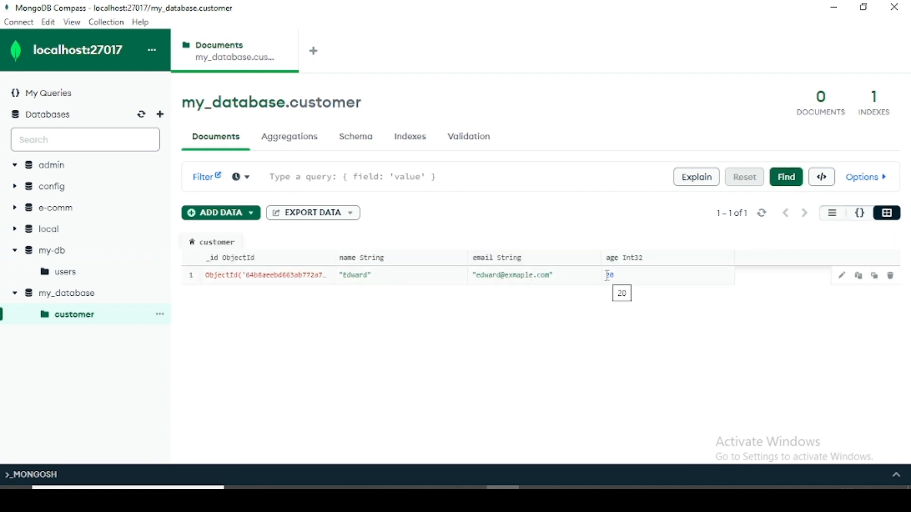